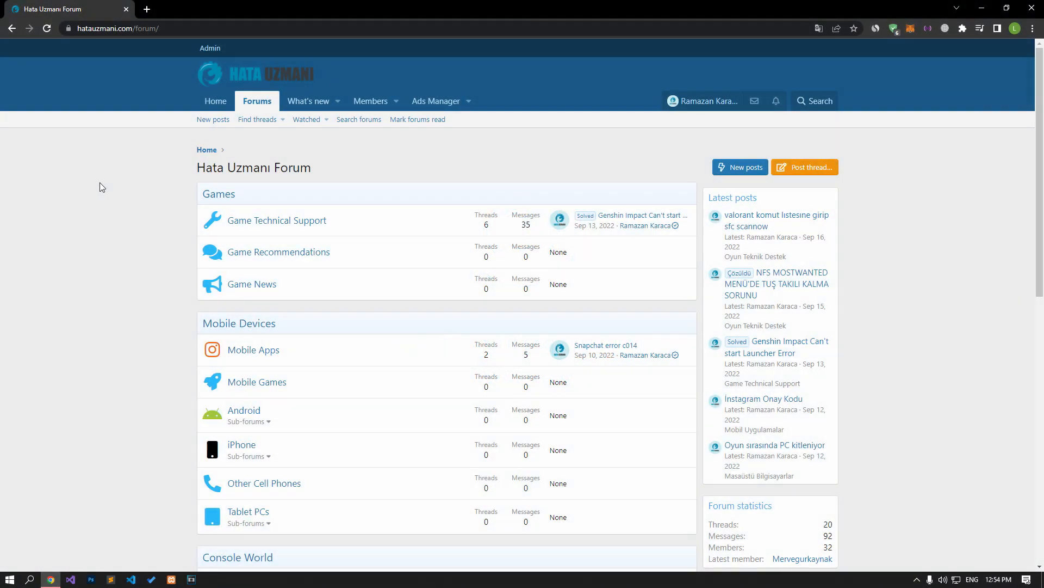
Step: Set Chrome Safe Browsing to No protection under Privacy and security
scroll(down, 3)
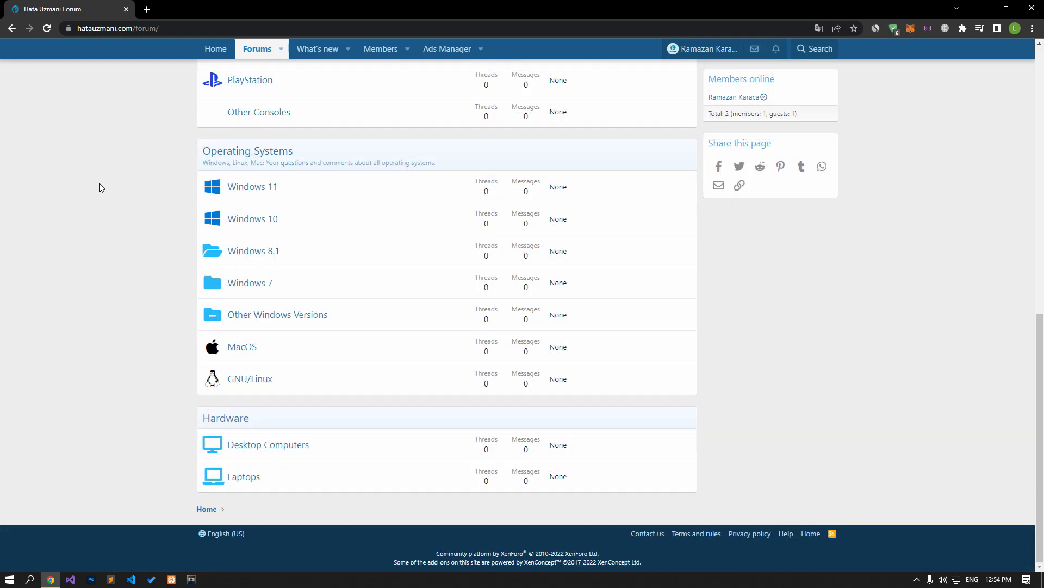
scroll(up, 3)
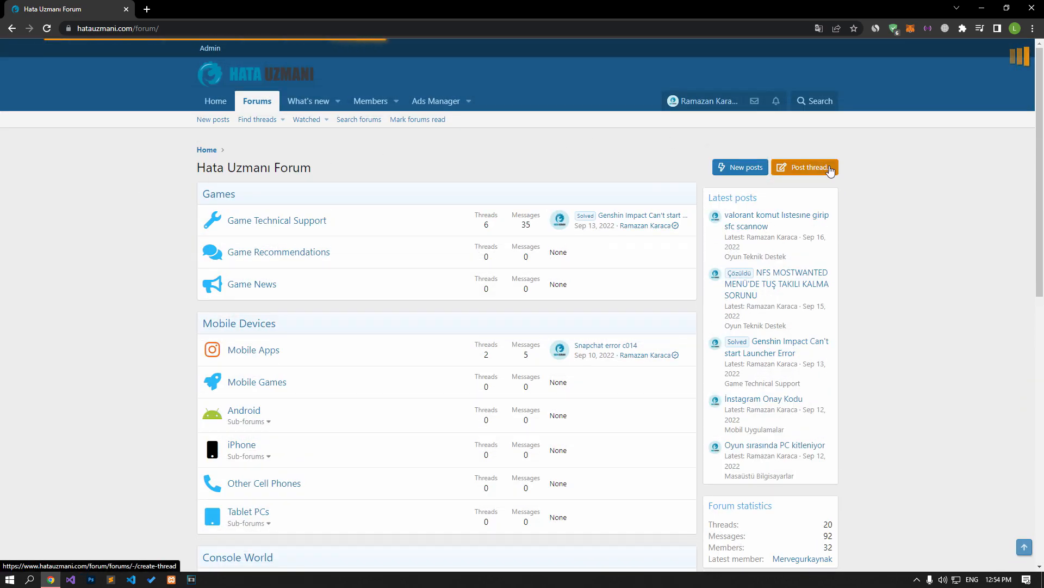
click(806, 167)
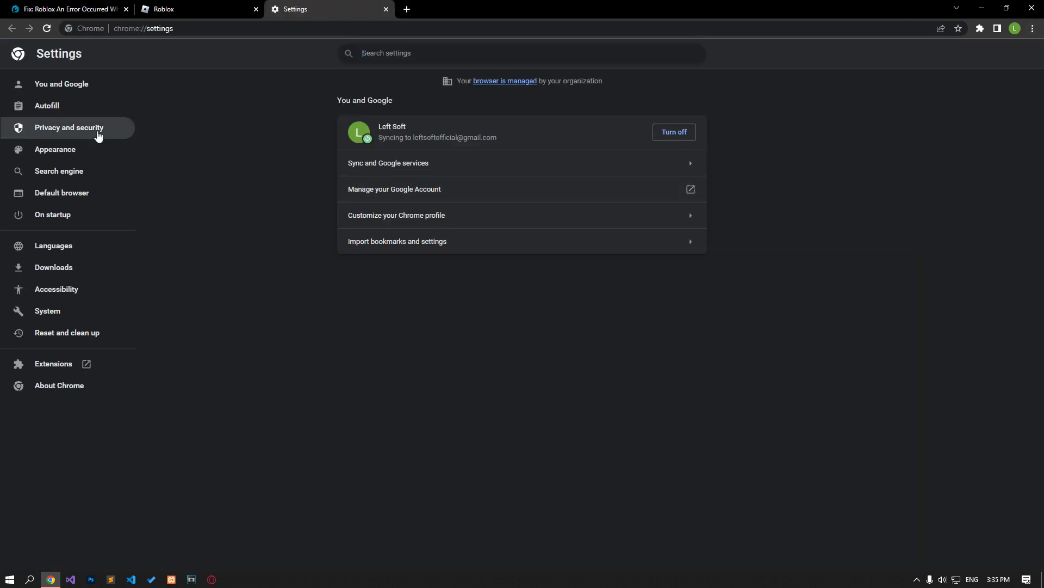
click(68, 128)
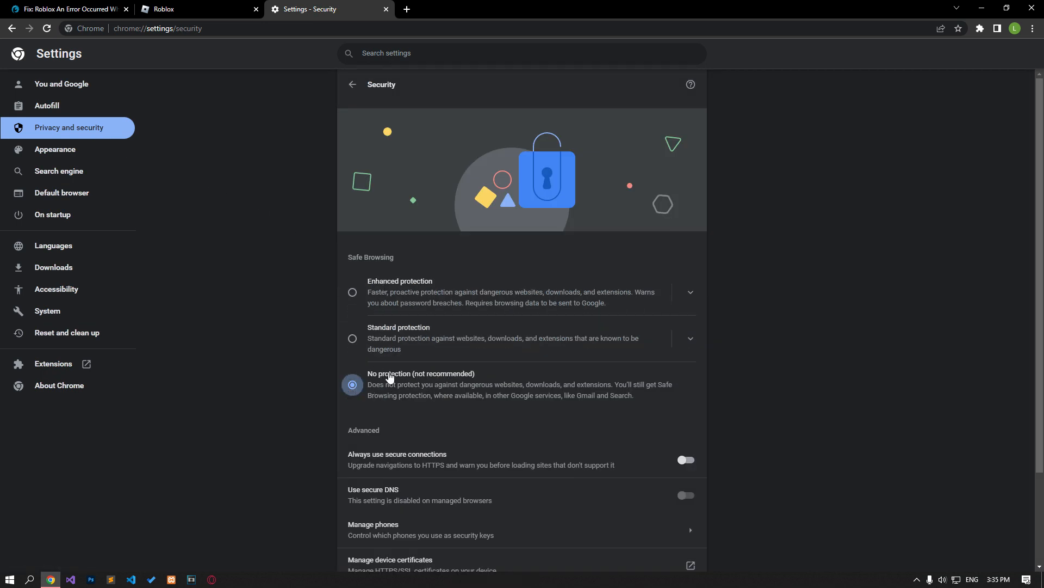
click(66, 8)
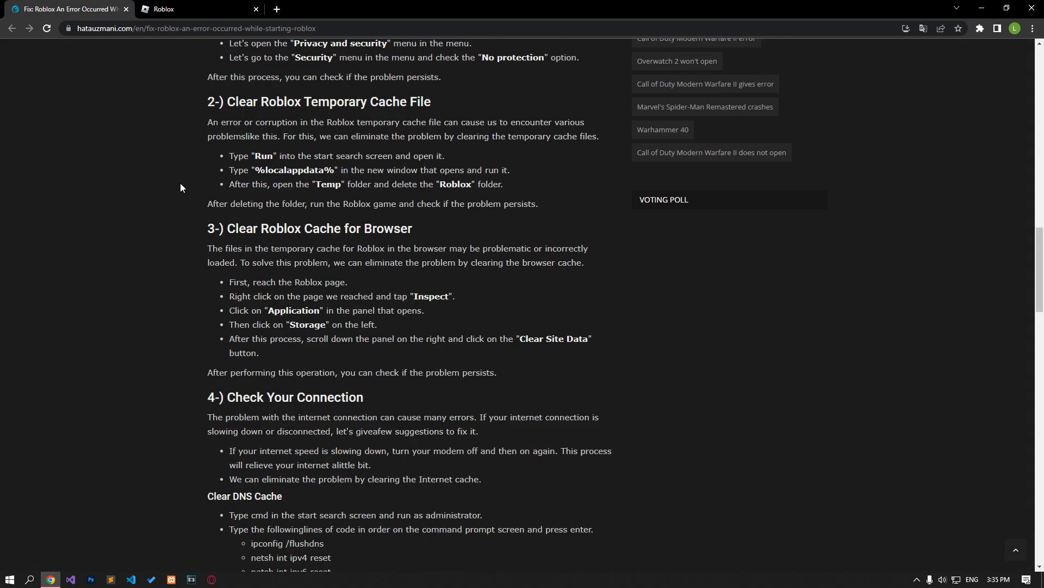
Step: Clear roblox.com's site data from DevTools Application > Storage and close DevTools
scroll(down, 3)
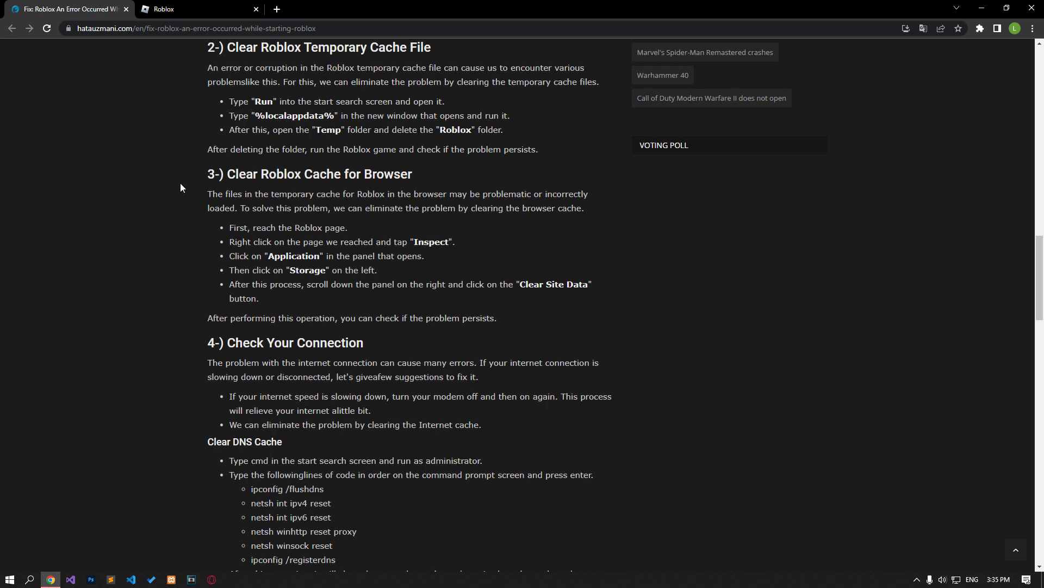
right_click(157, 154)
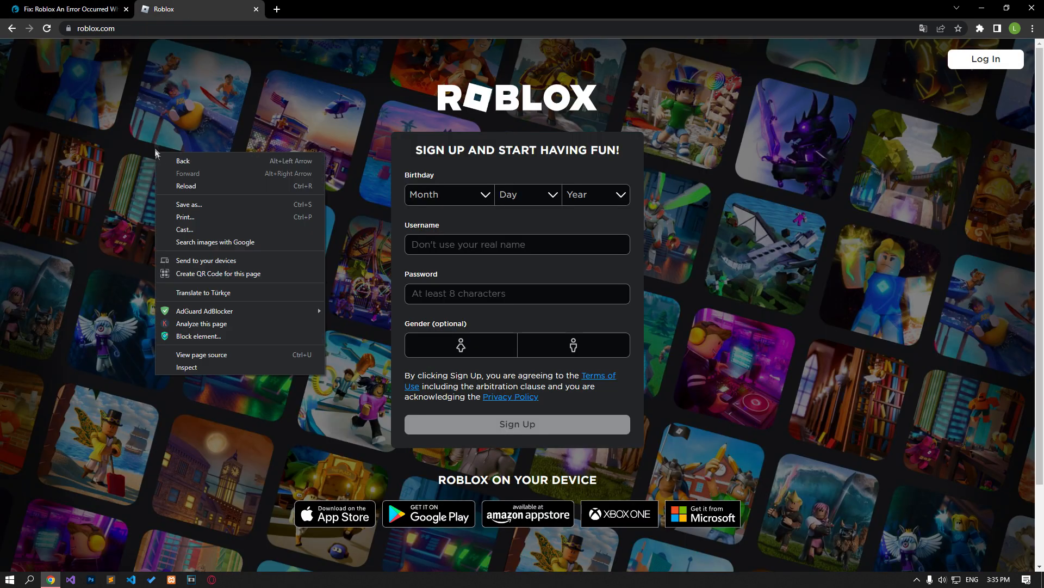
mouse_move(197, 370)
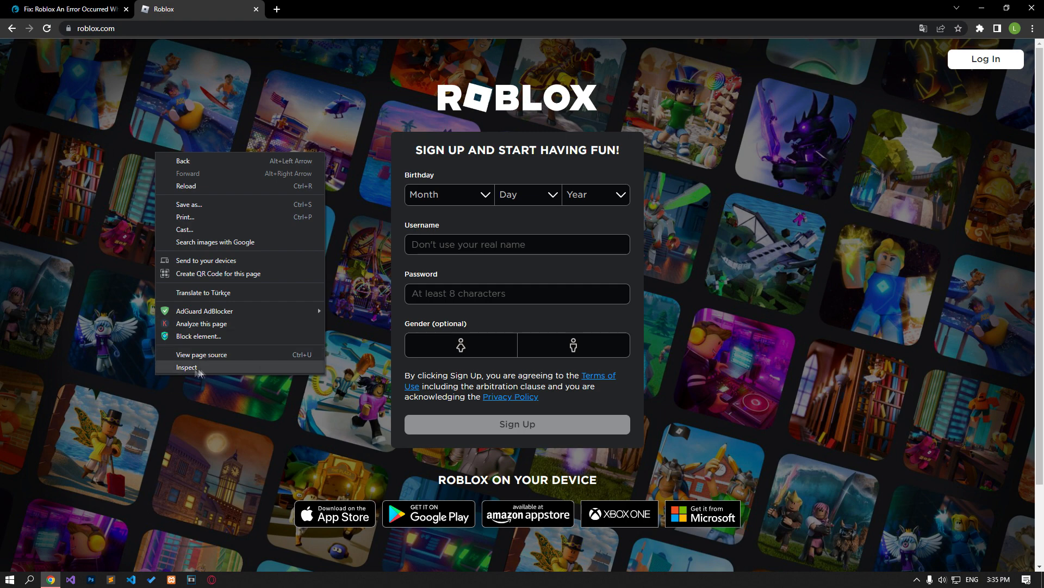
click(186, 367)
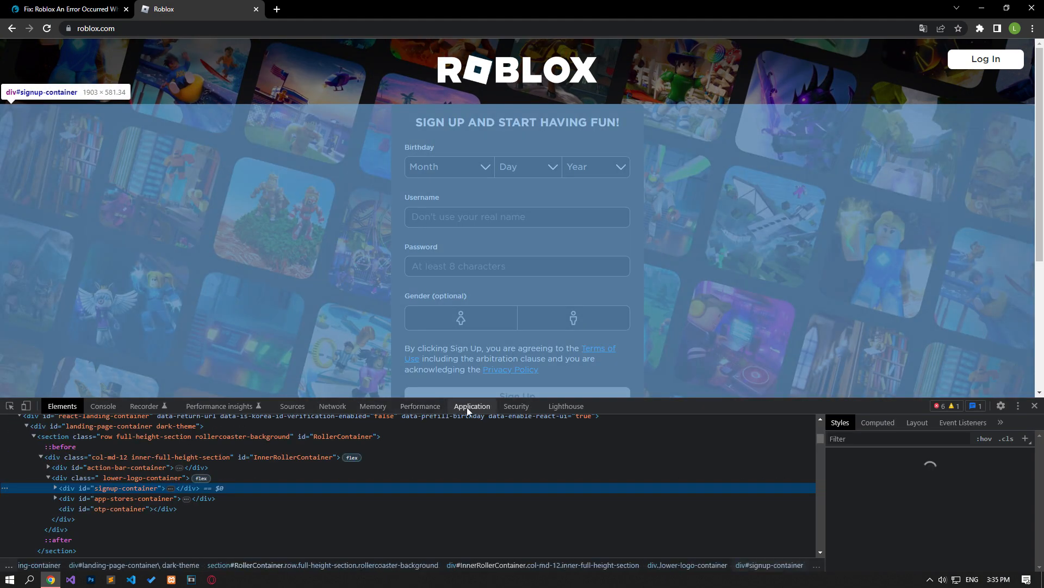
click(471, 406)
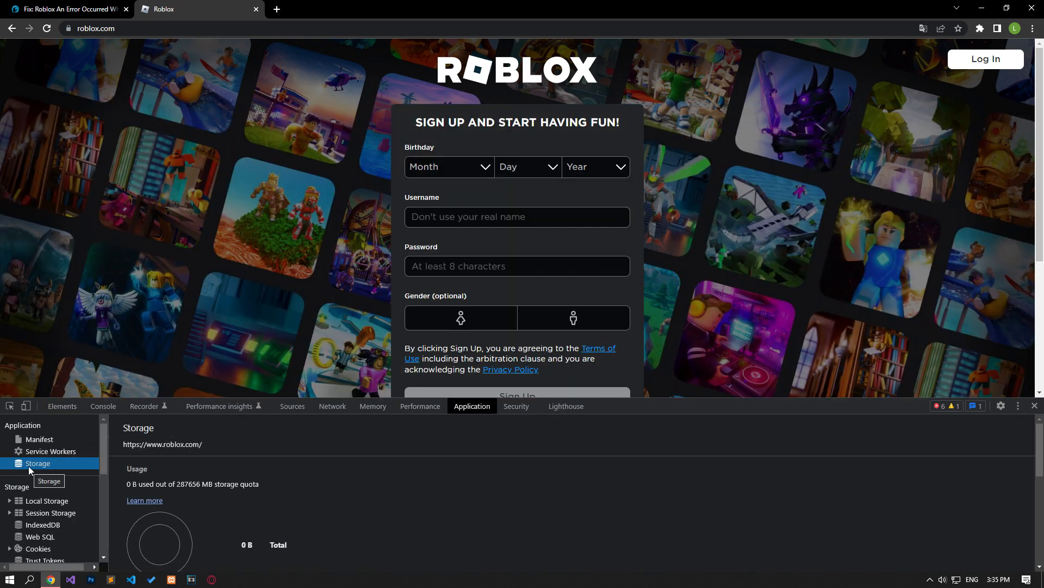
scroll(down, 3)
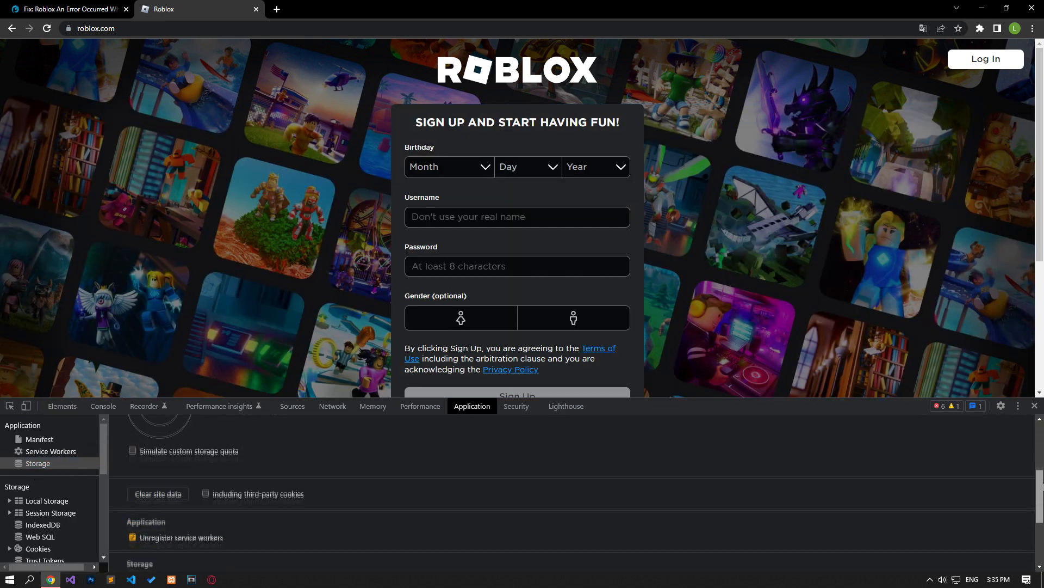
scroll(up, 3)
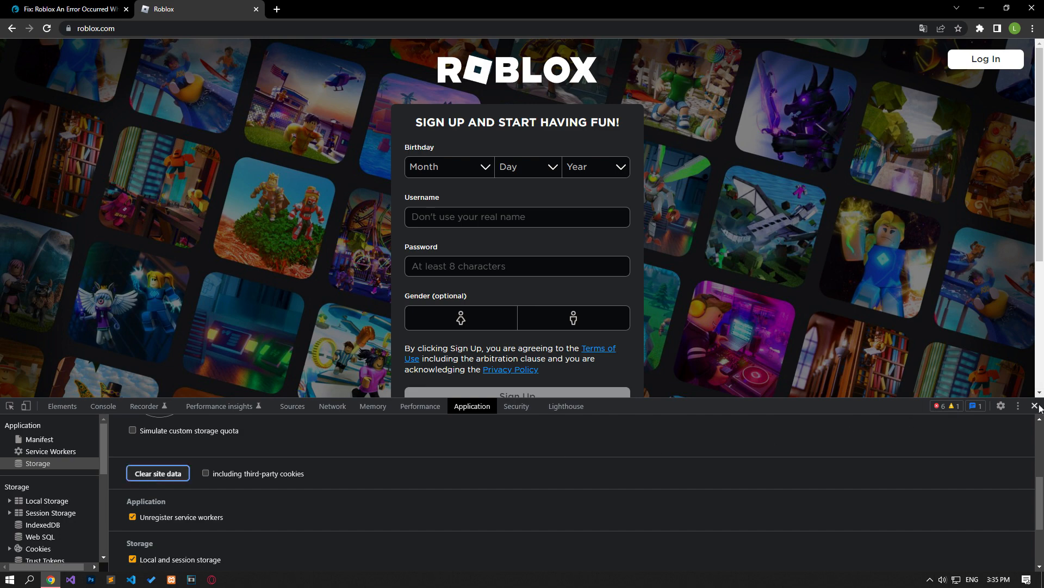
click(1037, 406)
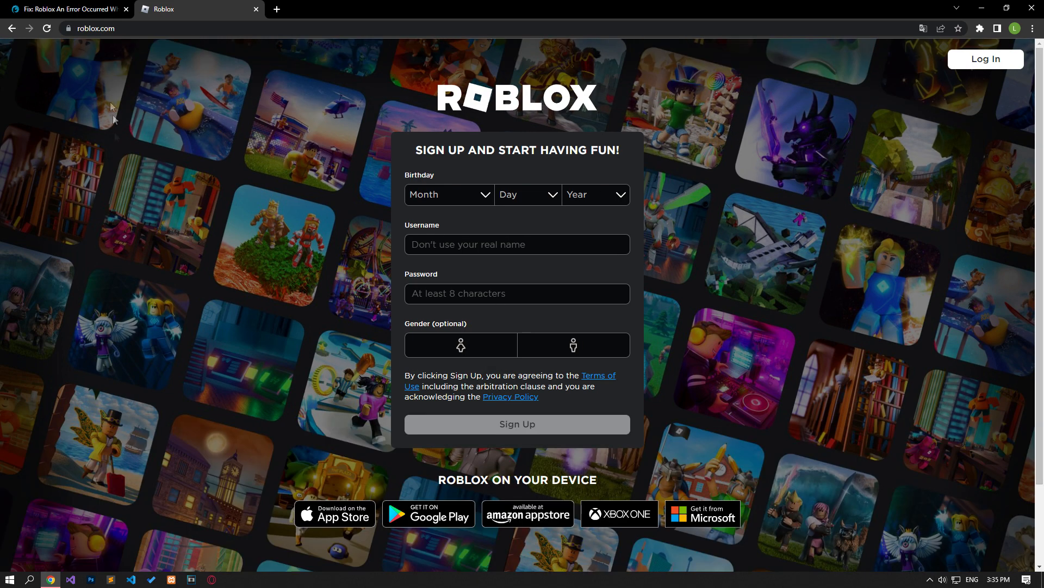
Step: Launch Run from Start search and open the %localappdata% folder
click(67, 8)
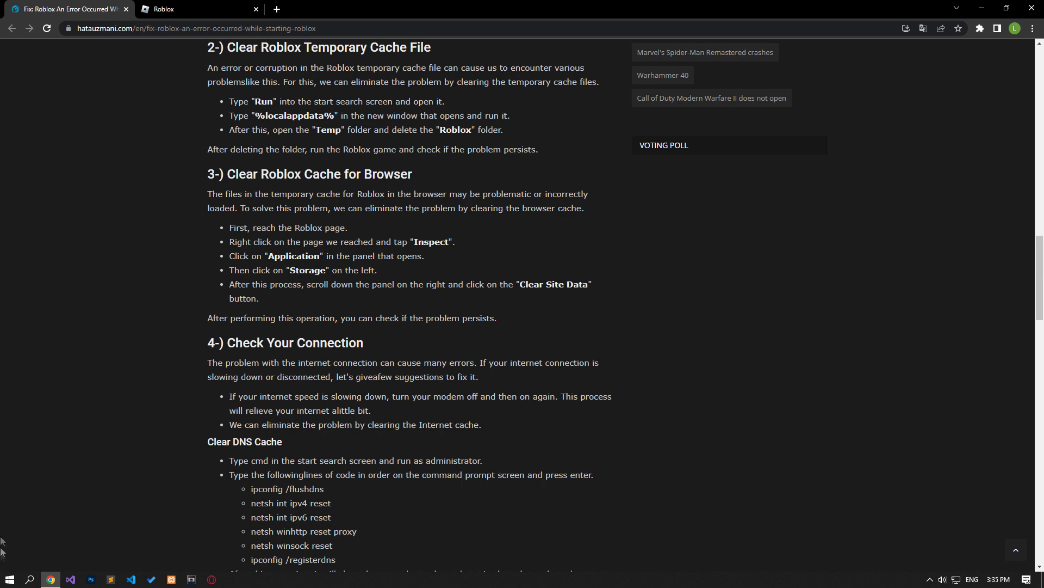
click(10, 579)
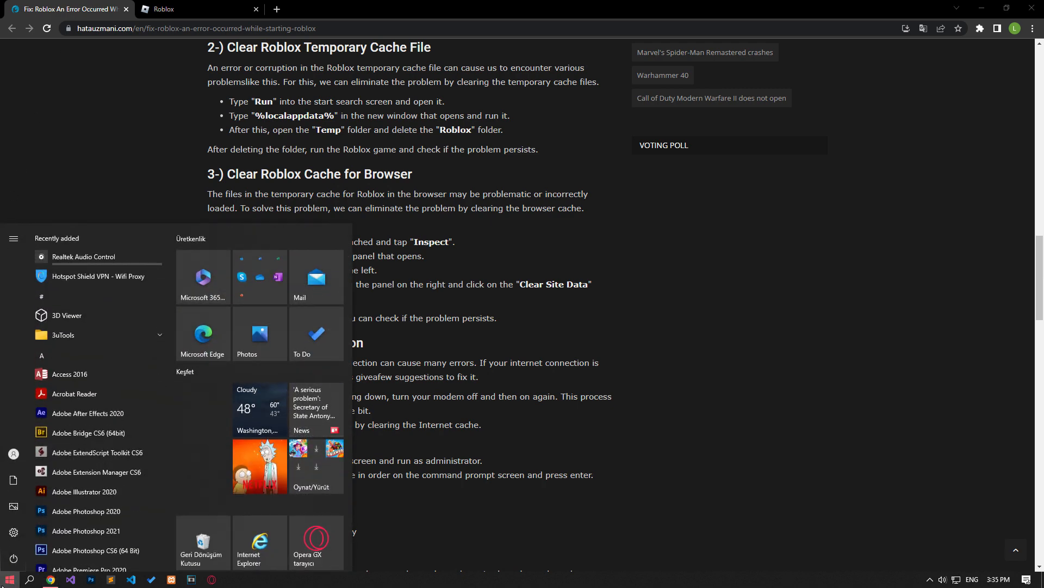
text(run)
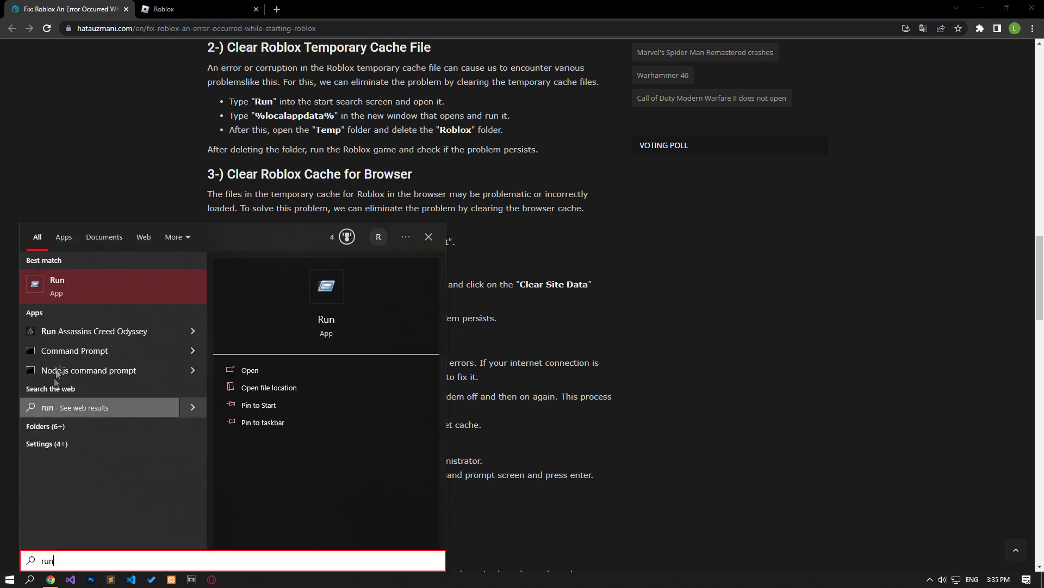
click(250, 370)
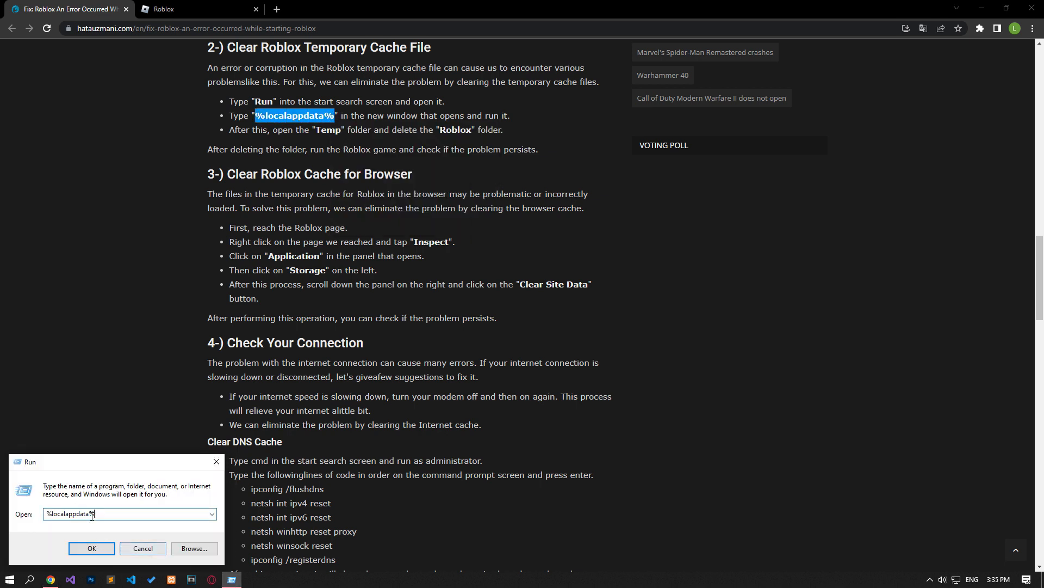
click(91, 547)
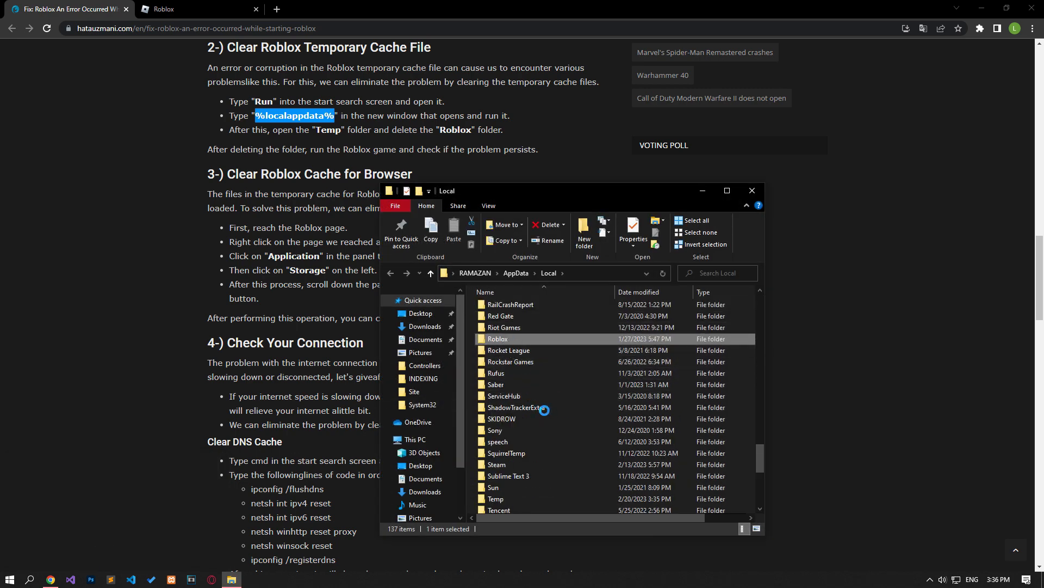
Step: Delete the Roblox folder from AppData\Local
right_click(497, 338)
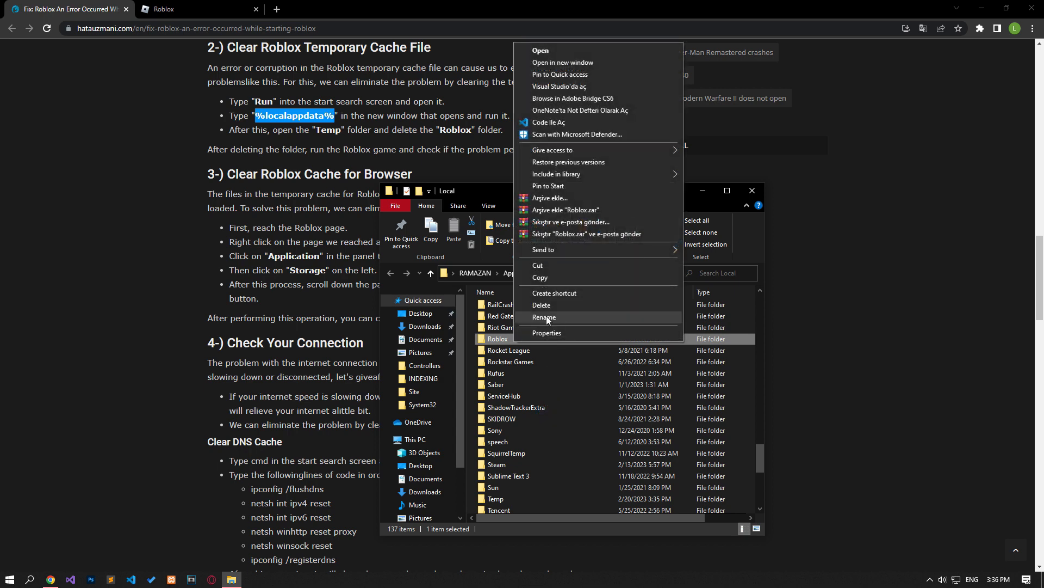
click(541, 305)
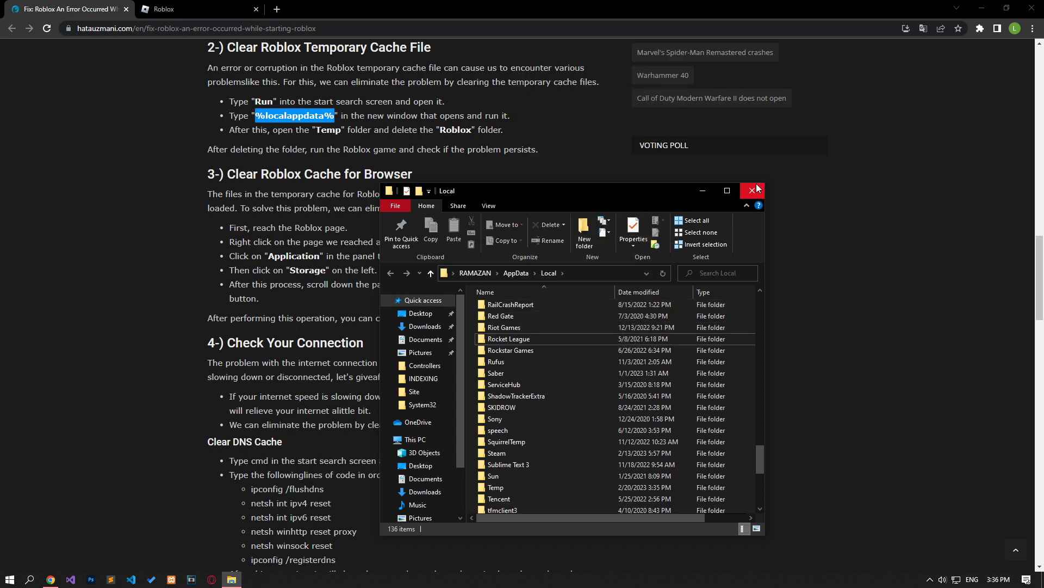
Step: Close the Local folder and start playing the KAT game on Roblox
click(753, 189)
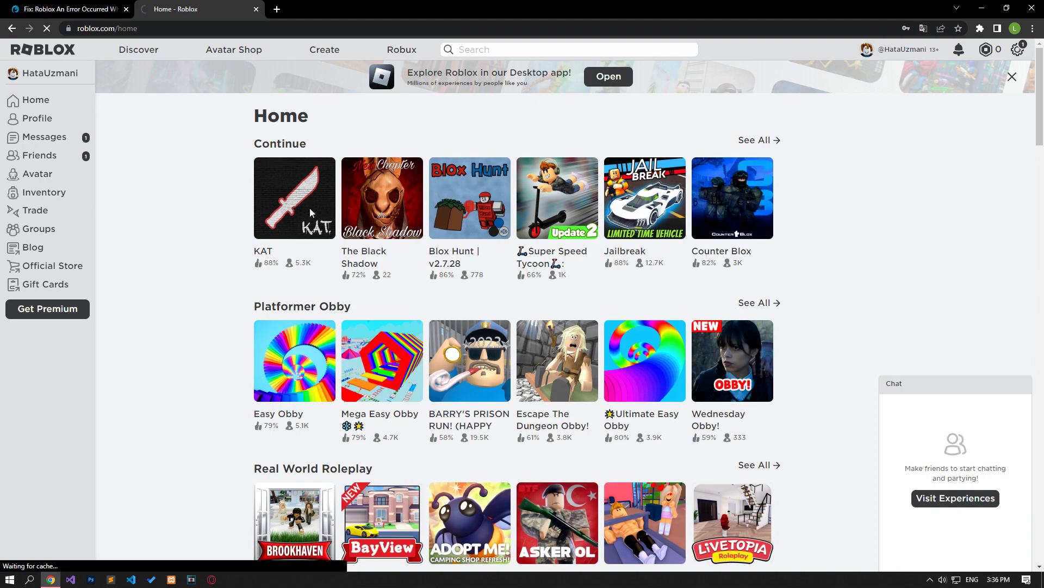
click(294, 198)
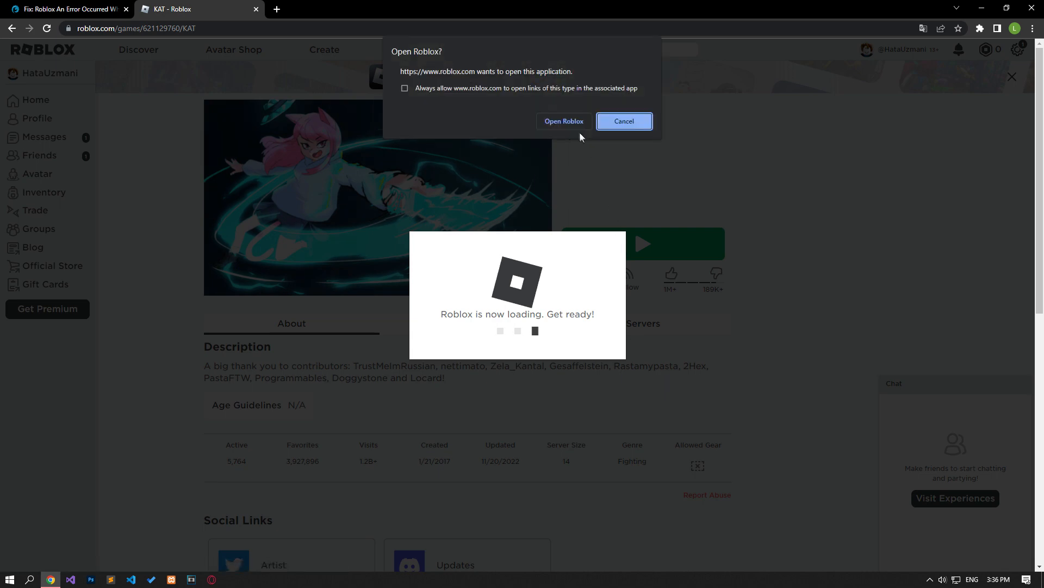
click(563, 120)
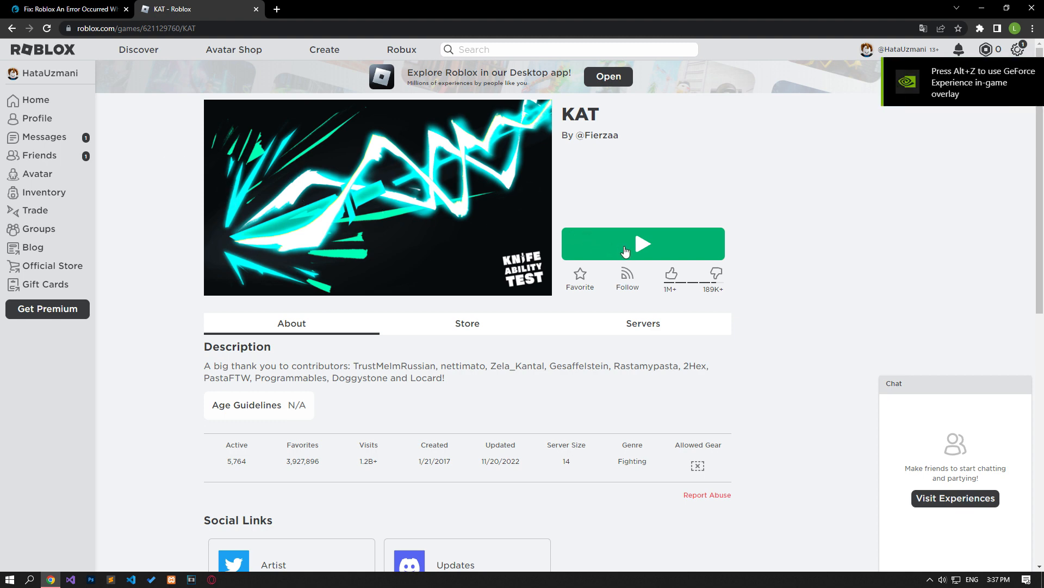
click(642, 242)
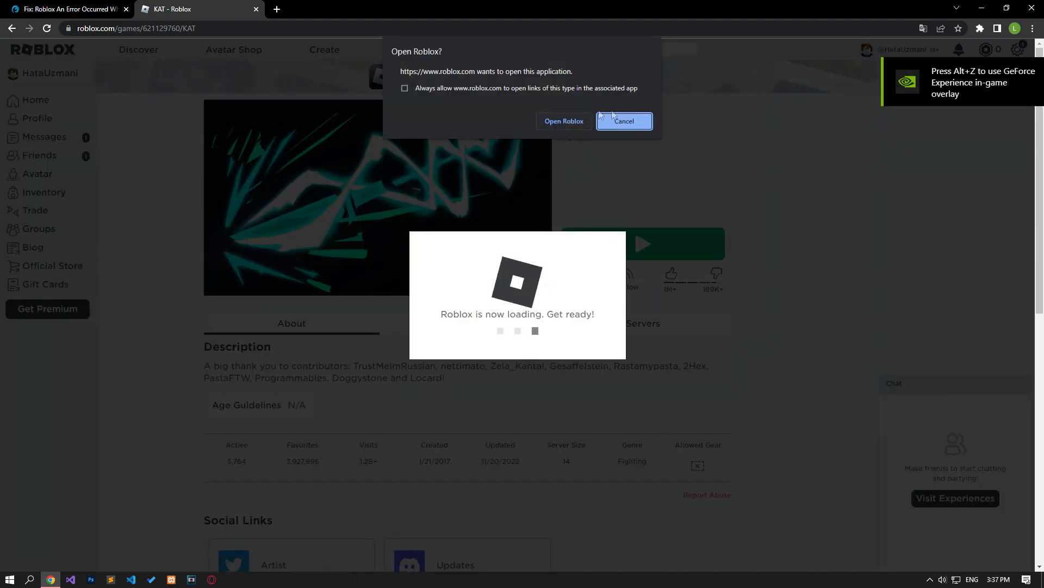
click(623, 121)
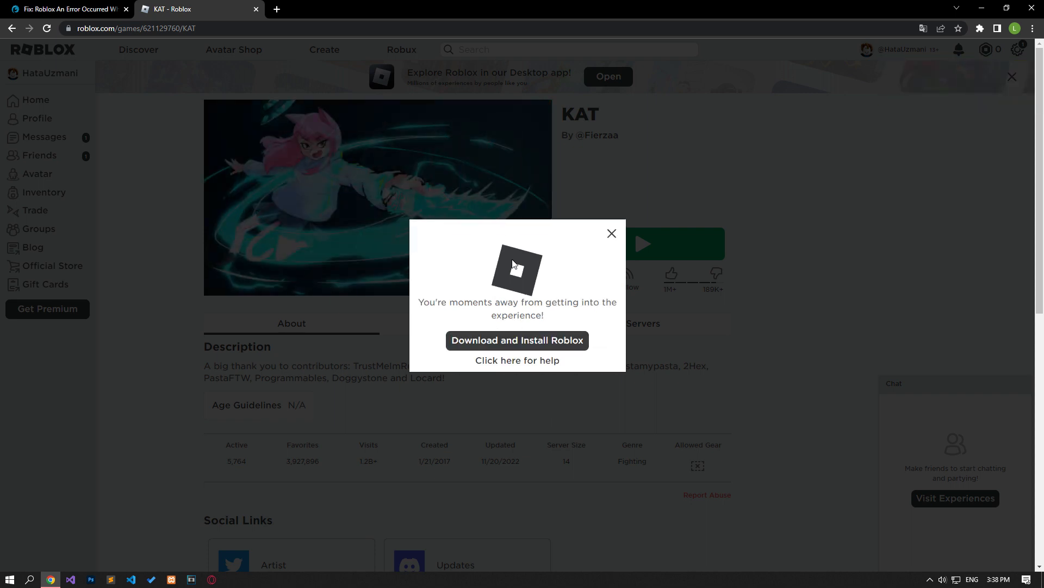
Step: Download and run RobloxPlayerLauncher.exe, confirm the install success and return to the article
click(515, 340)
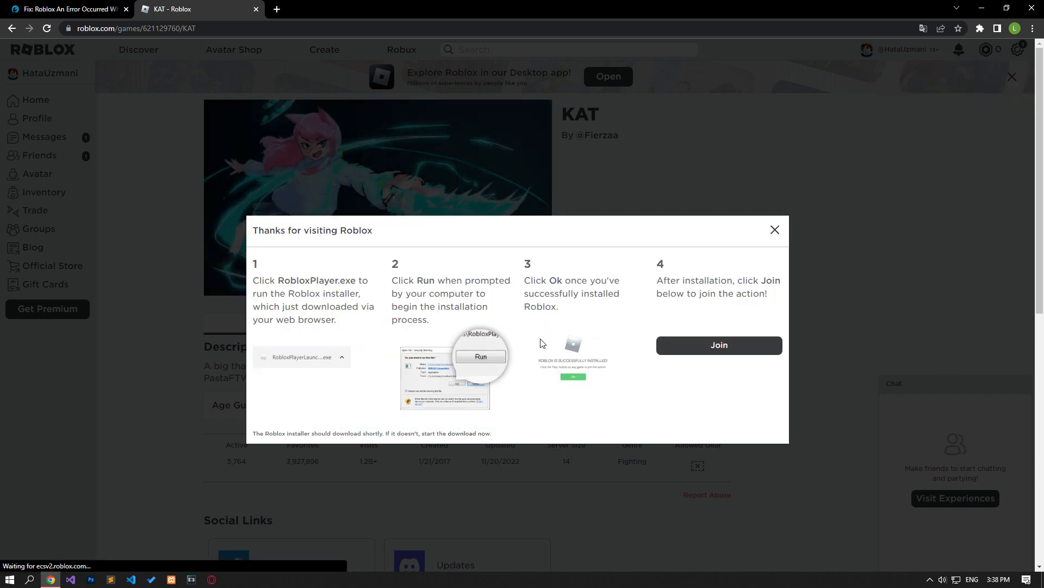
click(301, 357)
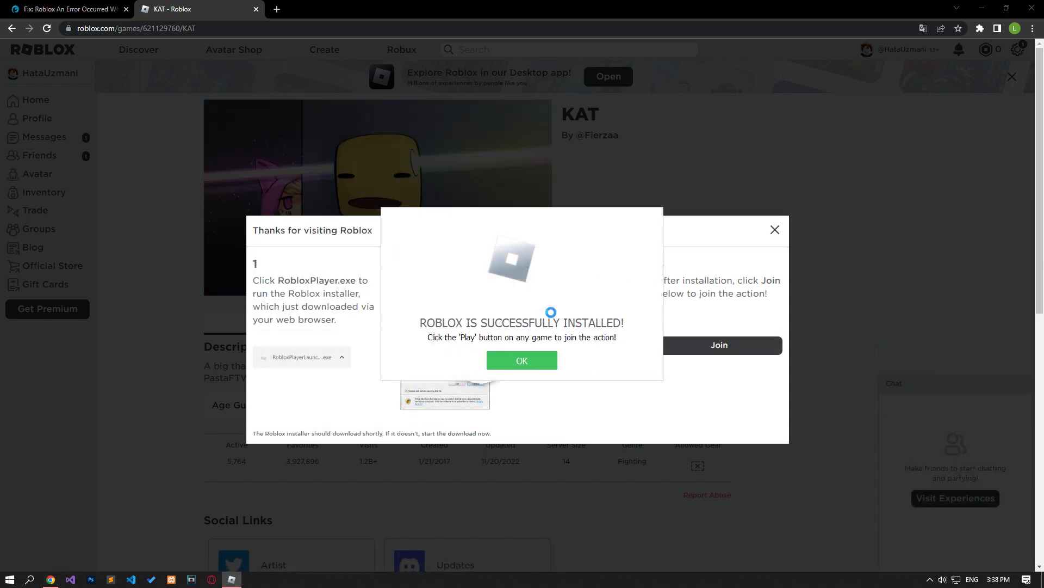
click(521, 360)
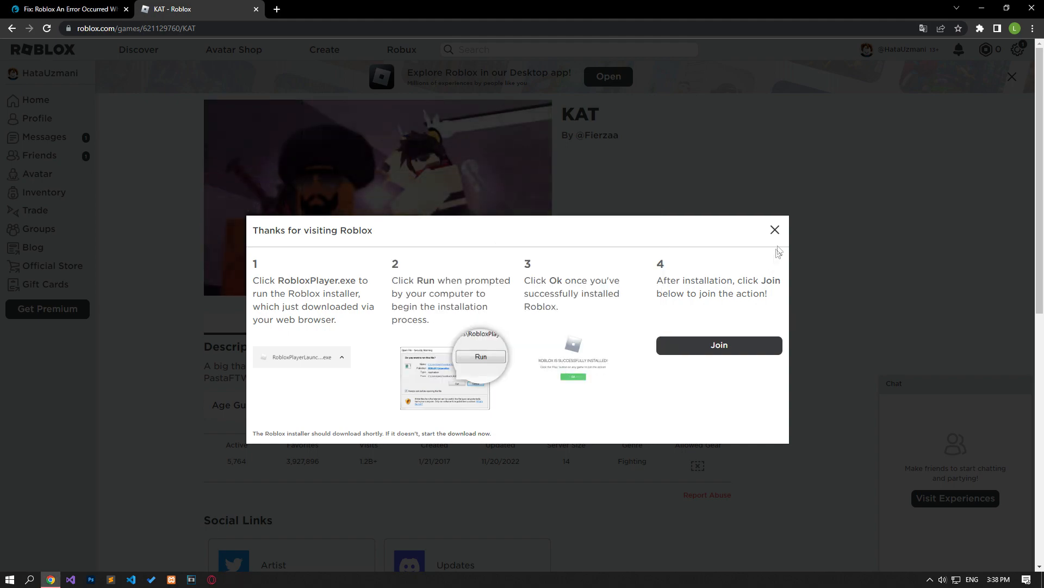
click(66, 9)
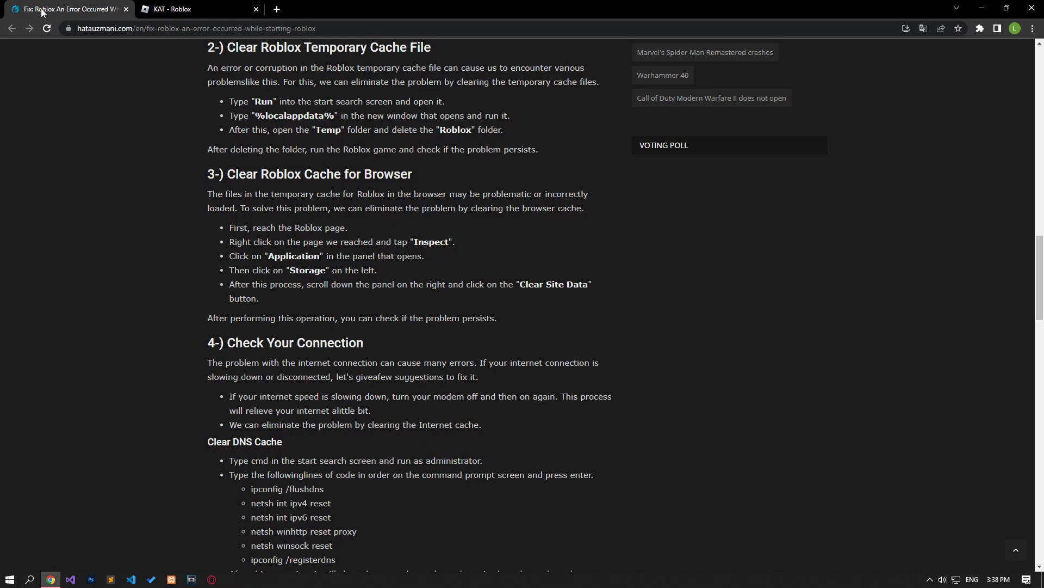
Step: Scroll to the Check Your Connection step and open the taskbar network icon's options
scroll(down, 3)
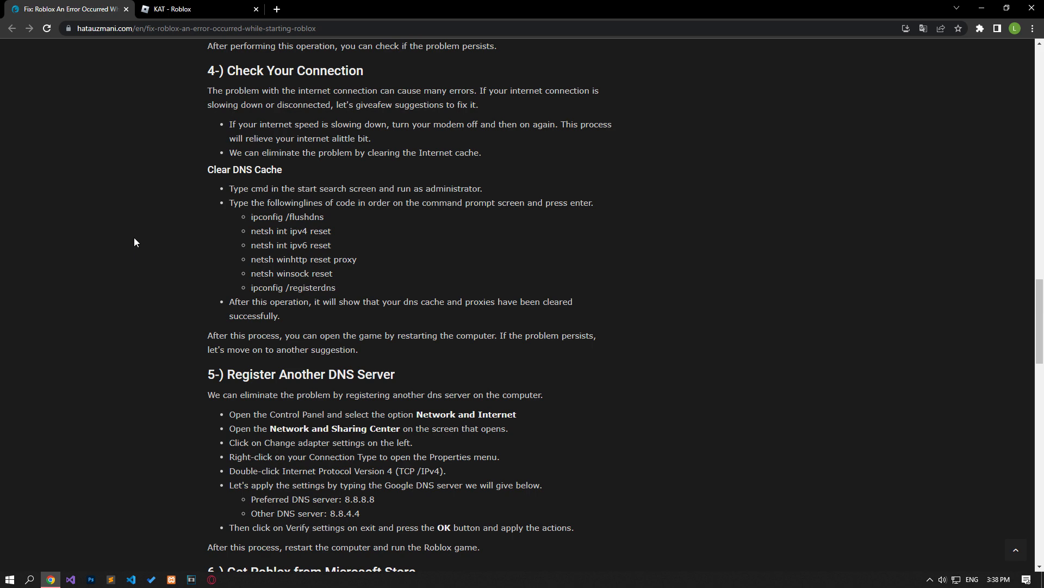
right_click(943, 577)
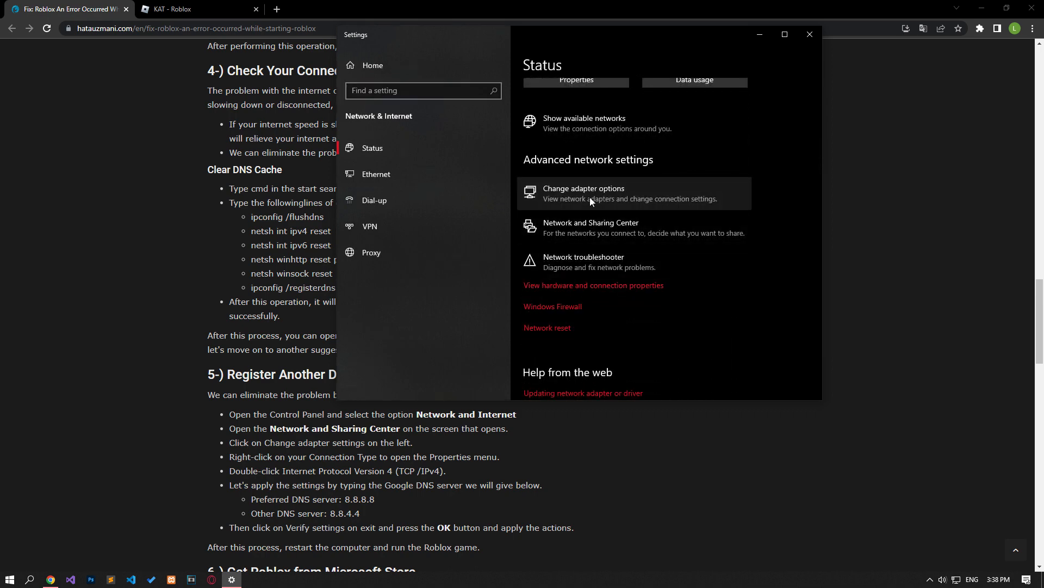
Step: Set the Ethernet adapter's IPv4 DNS servers to 8.8.8.8 and 8.8.4.4 and confirm
click(583, 188)
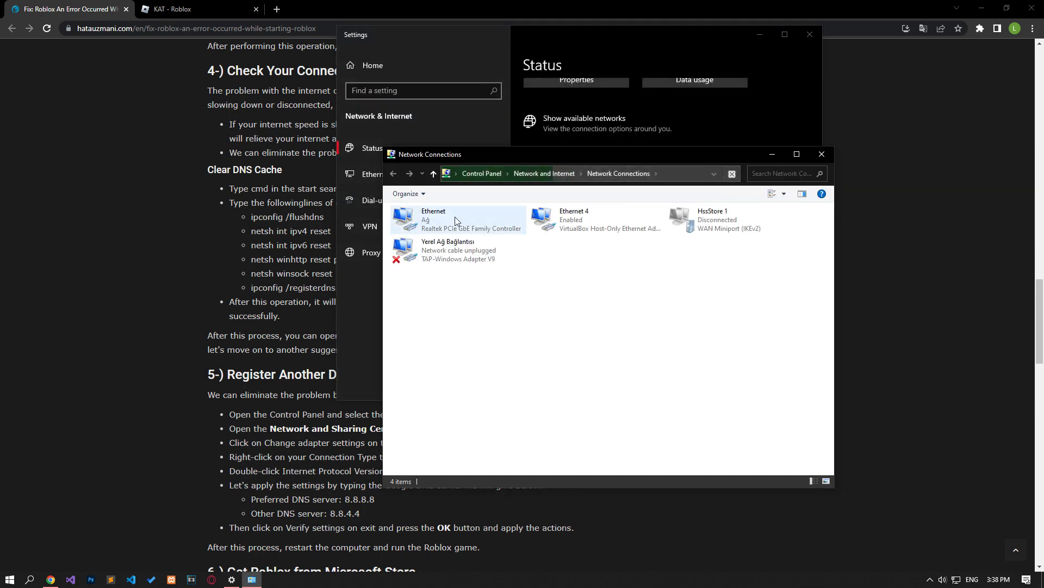
click(458, 219)
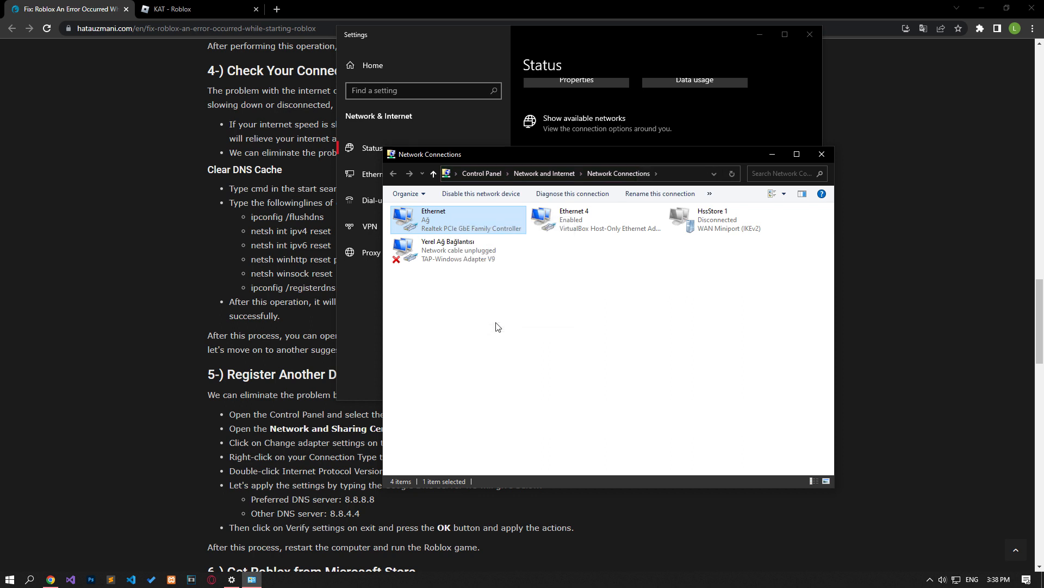
double_click(457, 218)
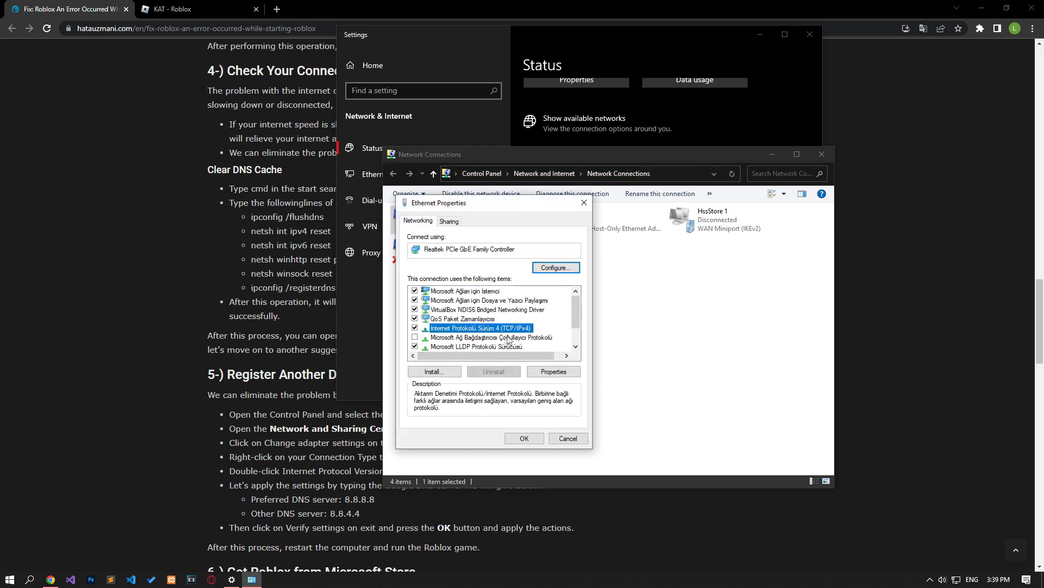
click(553, 371)
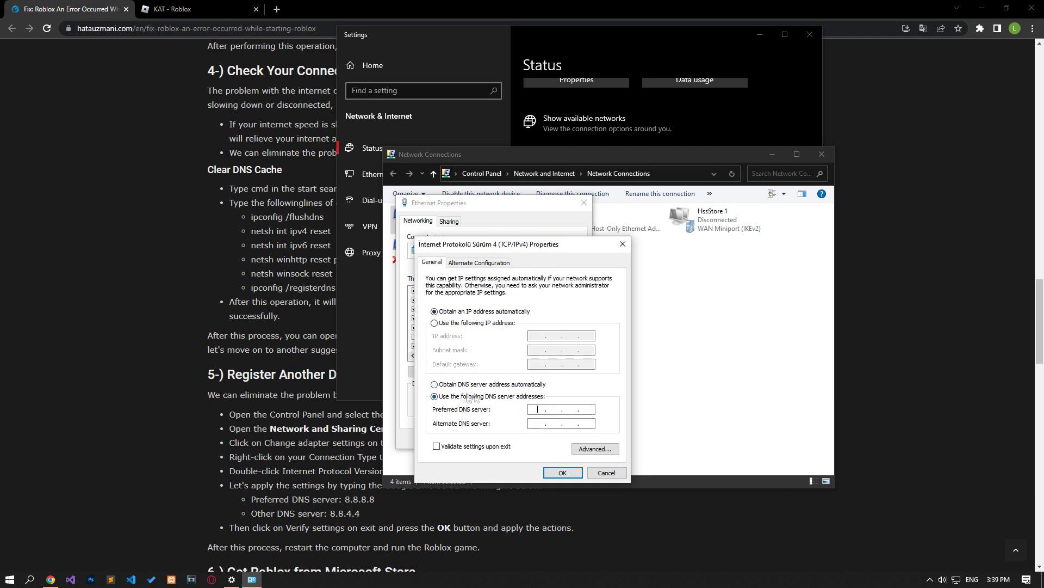
text(8.8.8.8)
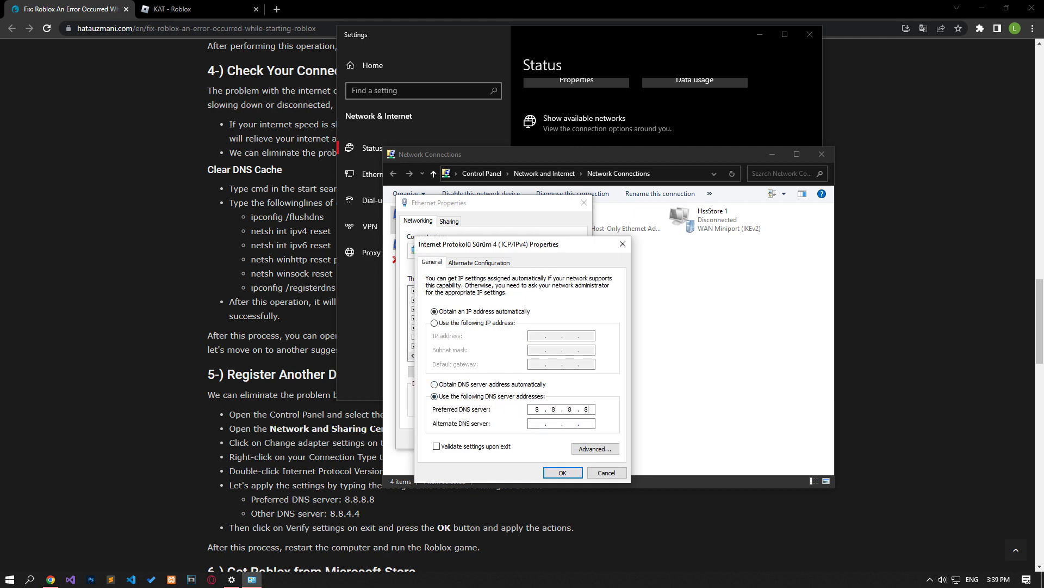
text(8.8.4.4)
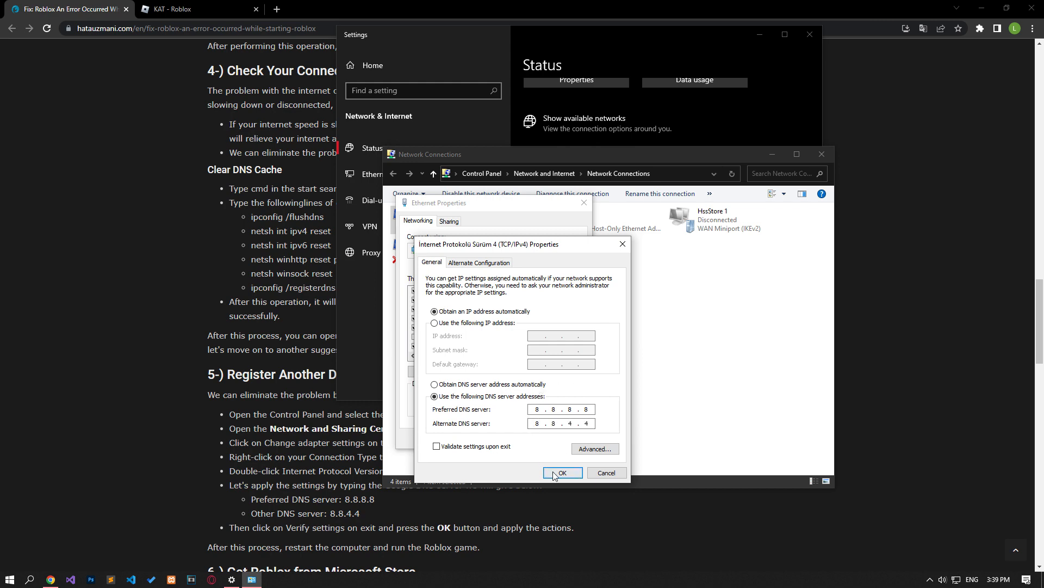
click(561, 472)
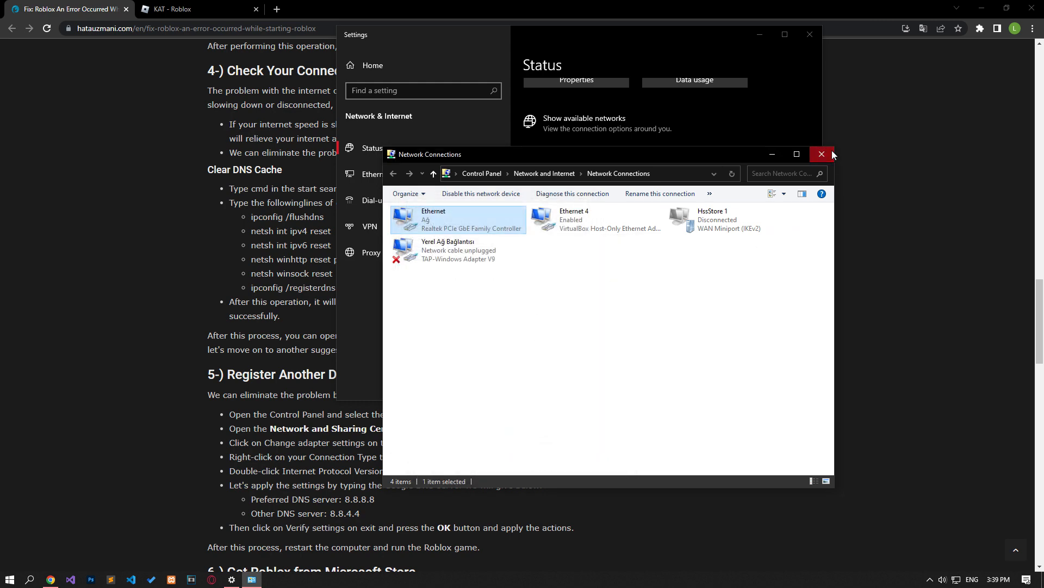
Step: Run the DNS flush and network reset commands in an administrator Command Prompt, then close it
click(821, 154)
text(cmd)
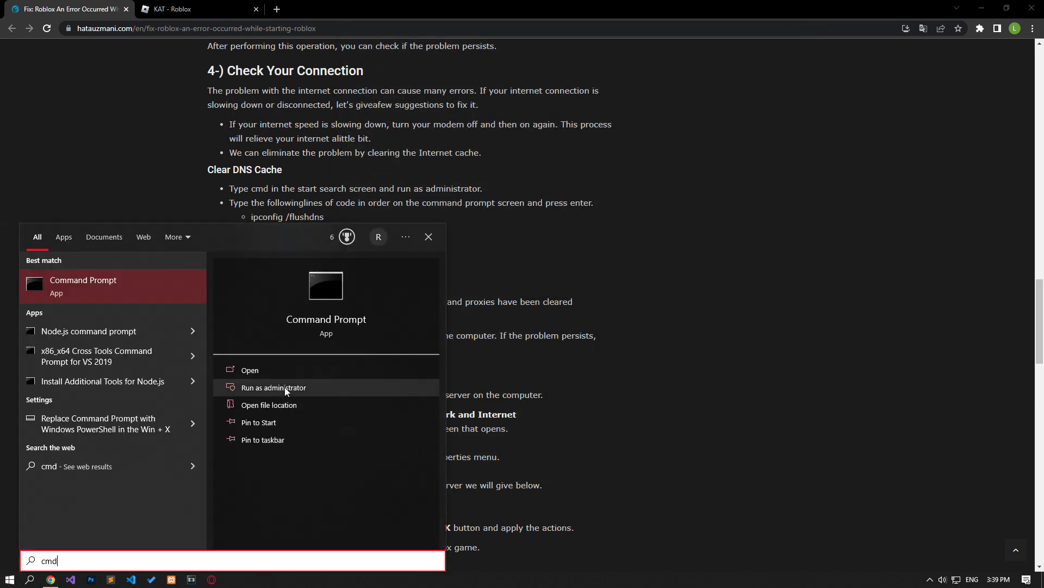
click(273, 387)
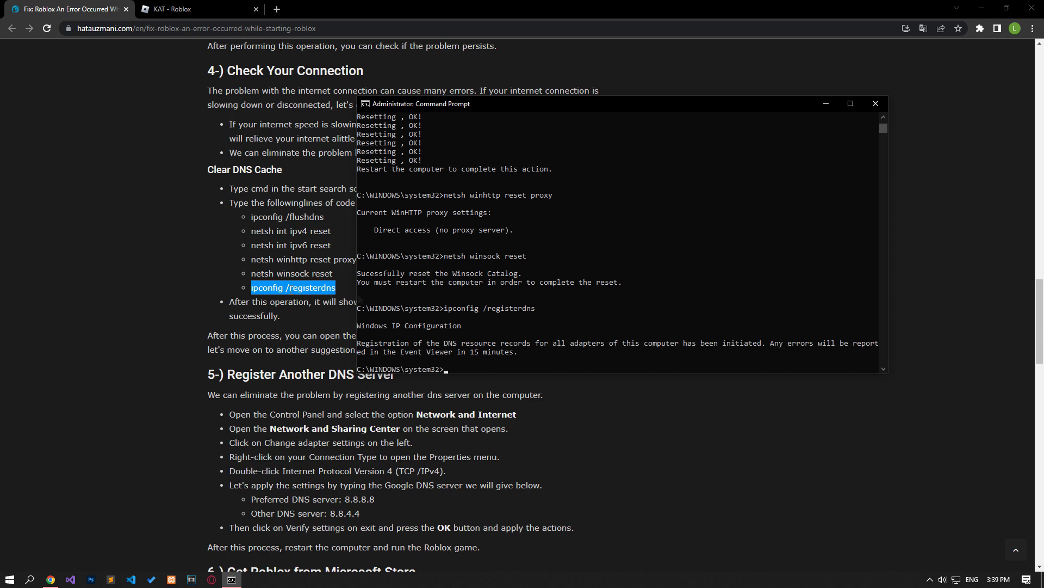
click(10, 579)
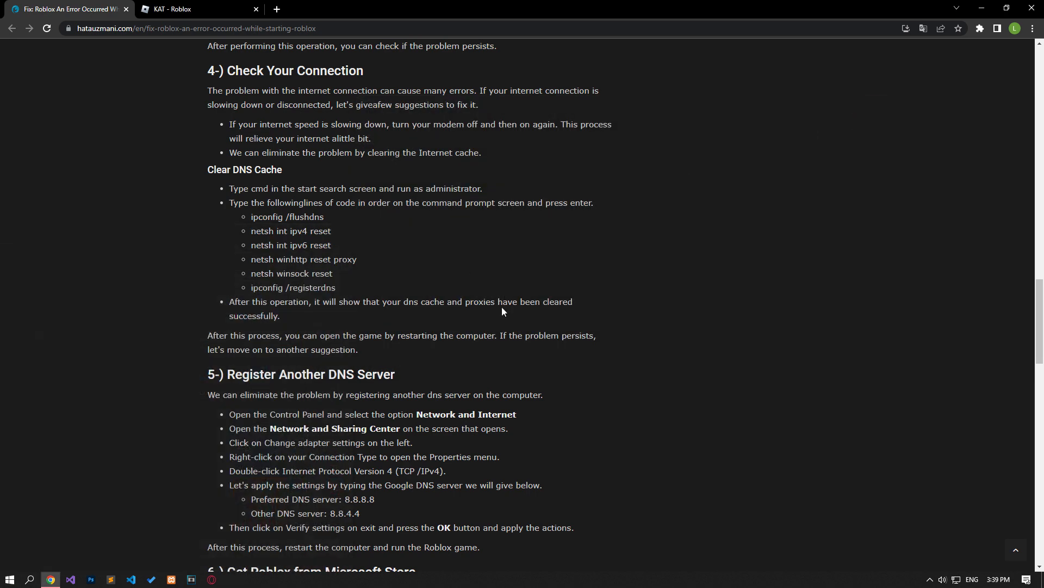
scroll(down, 3)
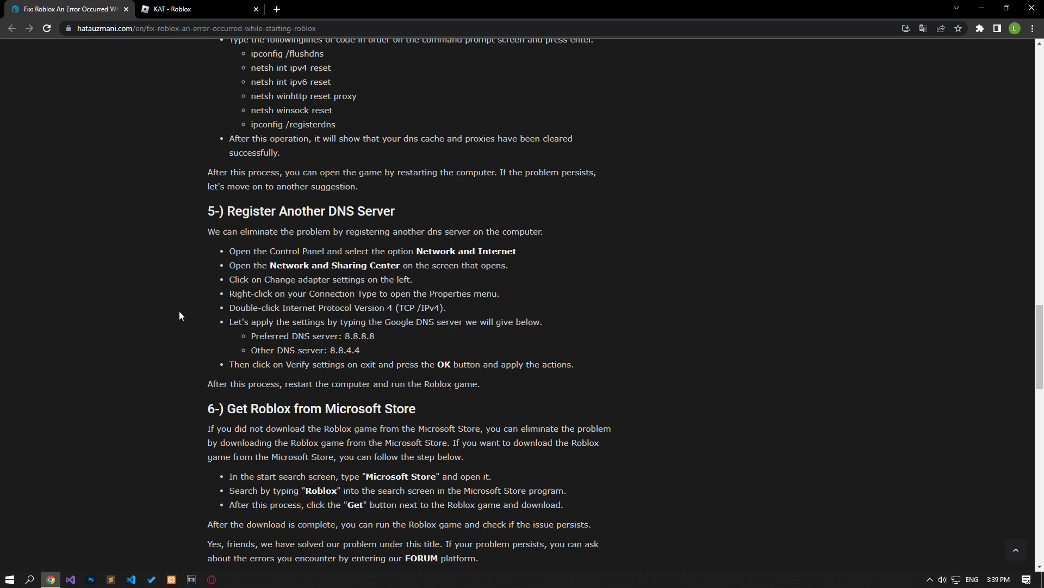
click(10, 578)
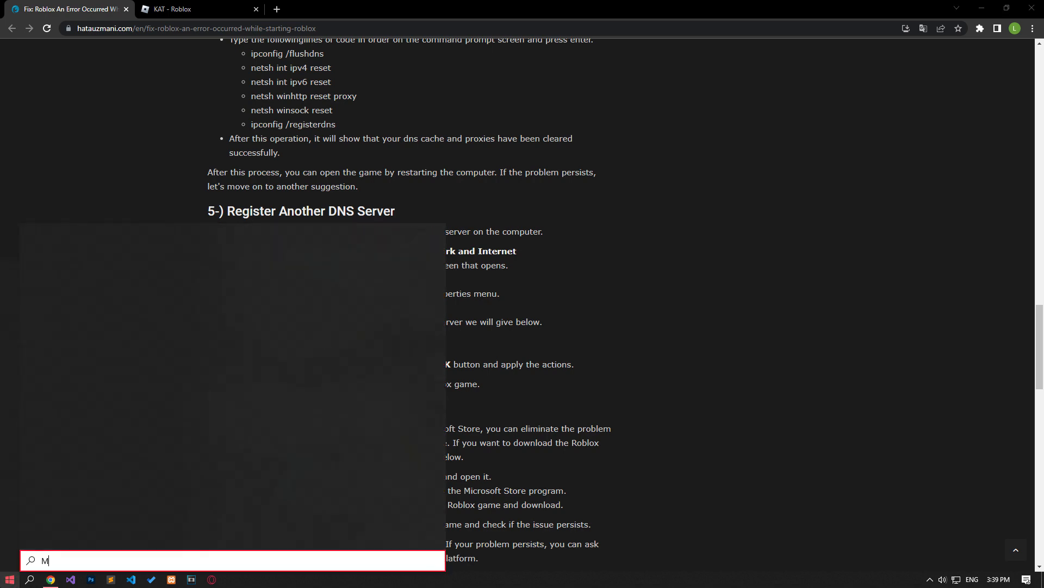
Step: Open Microsoft Store from Start search and go to the Roblox app page
key(Escape)
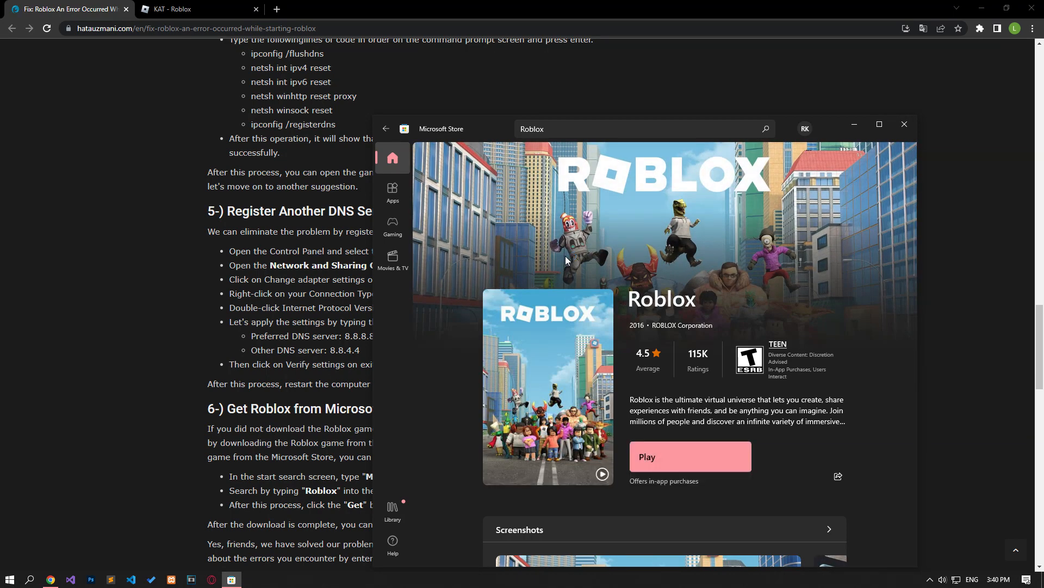
mouse_move(579, 460)
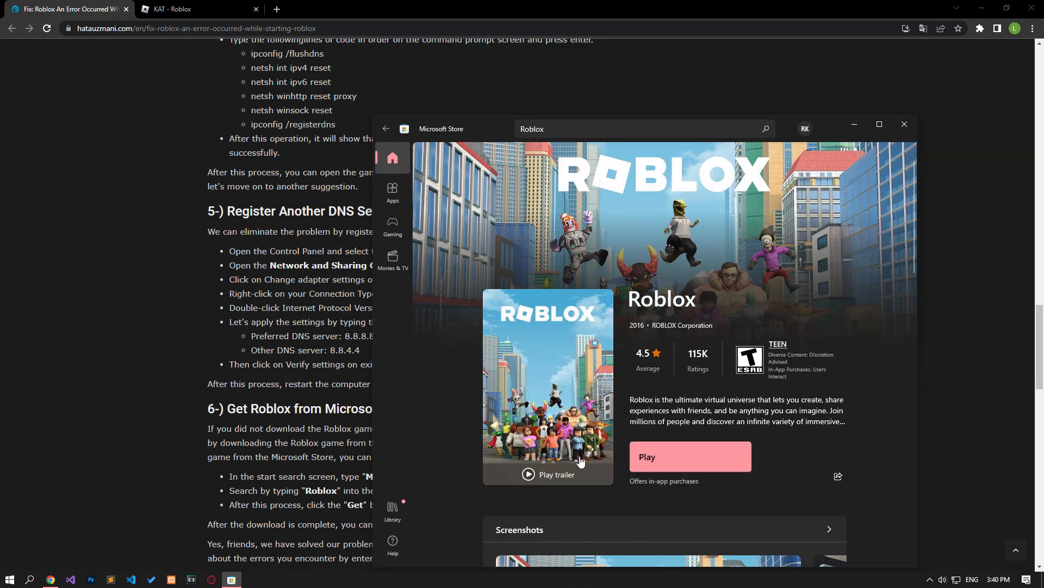
mouse_move(863, 296)
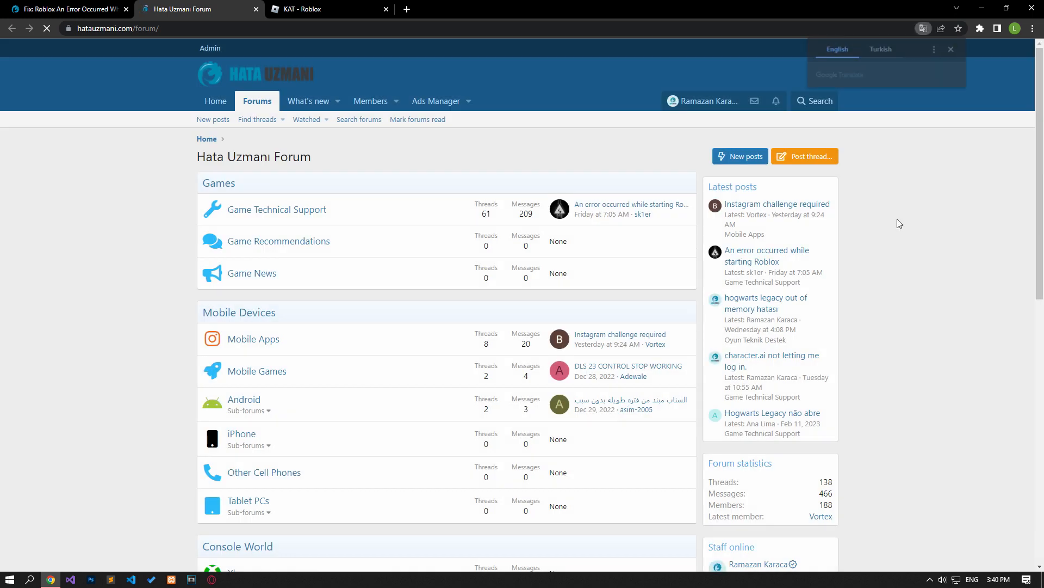
mouse_move(804, 155)
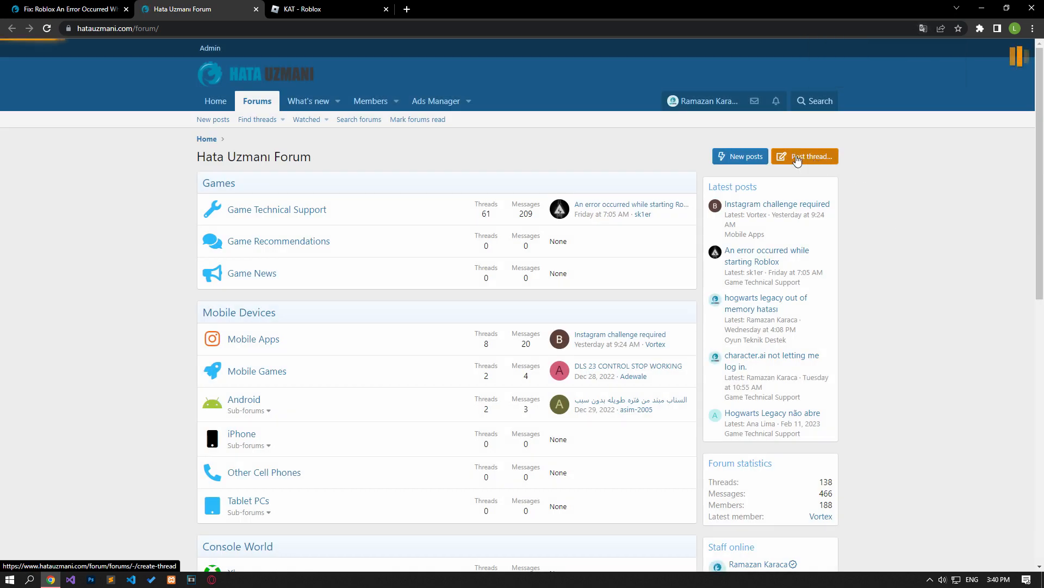
Step: Start posting a new thread on the Hata Uzmanı Forum
click(804, 156)
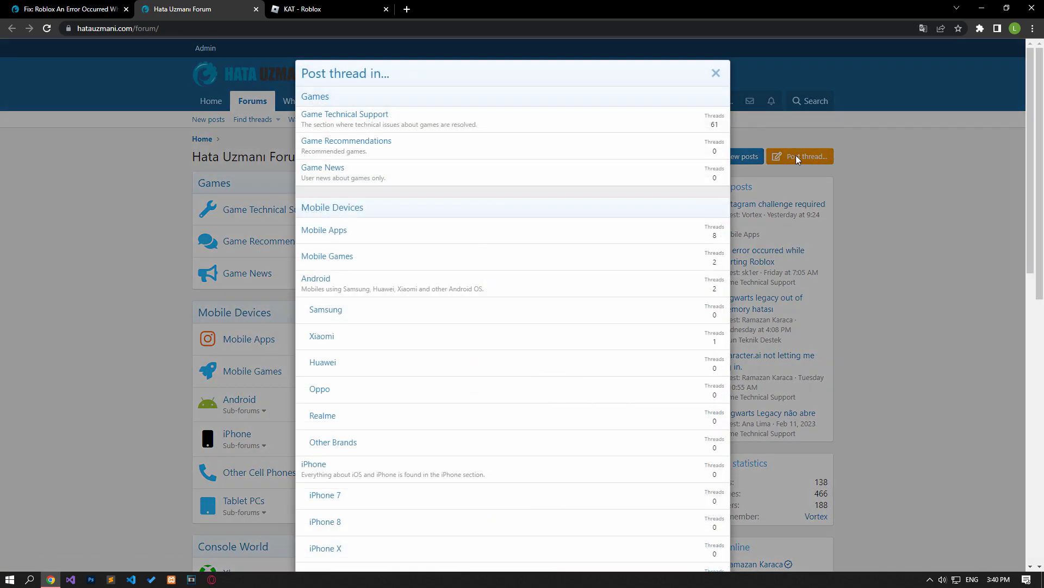